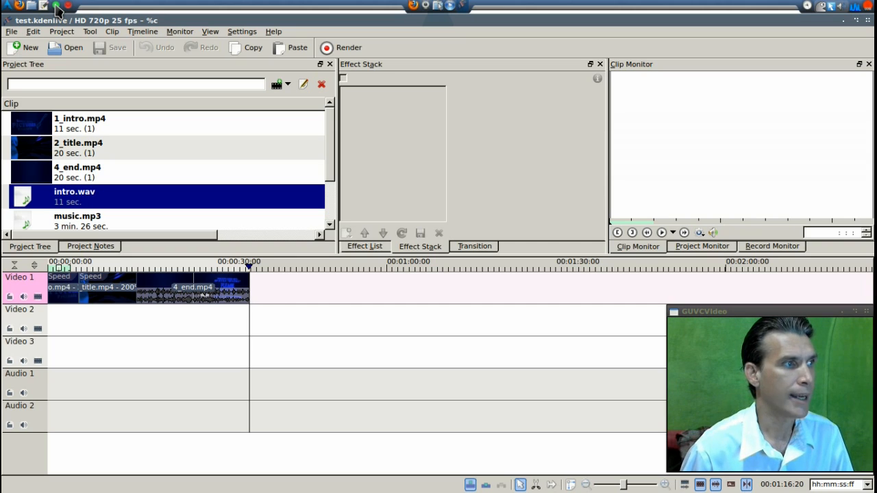
mouse_move(343, 66)
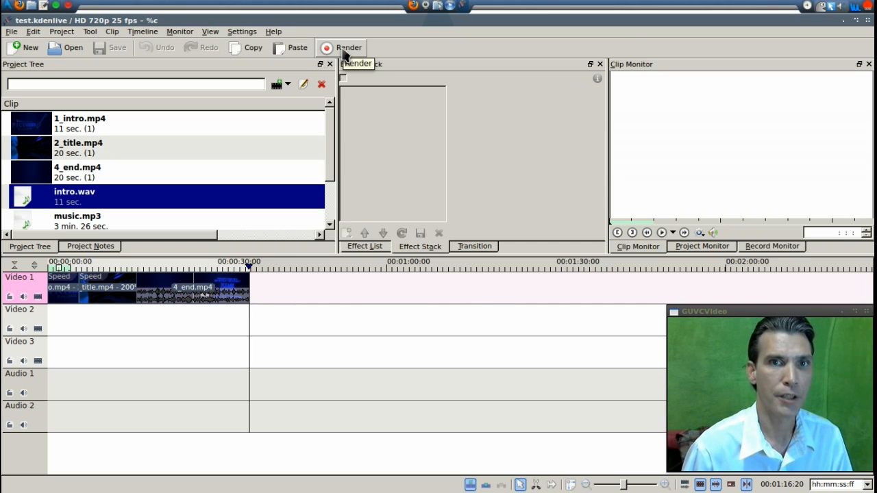
Step: Render the Kdenlive project to a file, overwriting the existing output
left_click(348, 47)
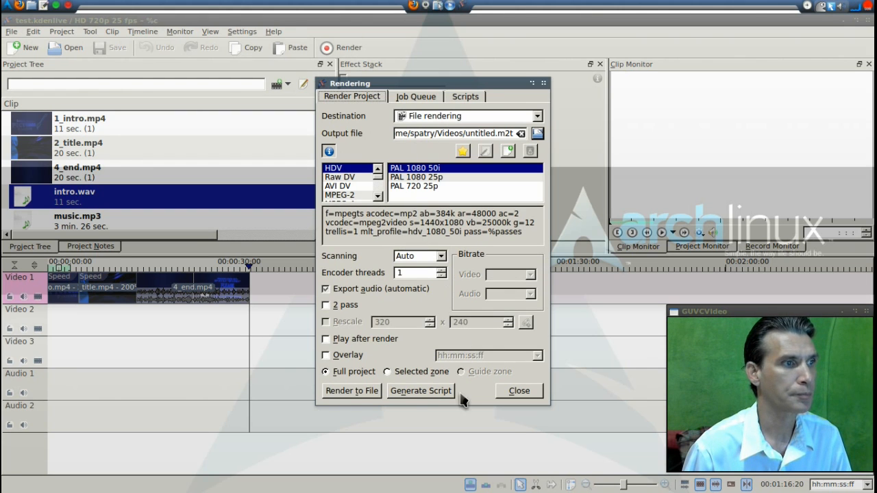
left_click(351, 390)
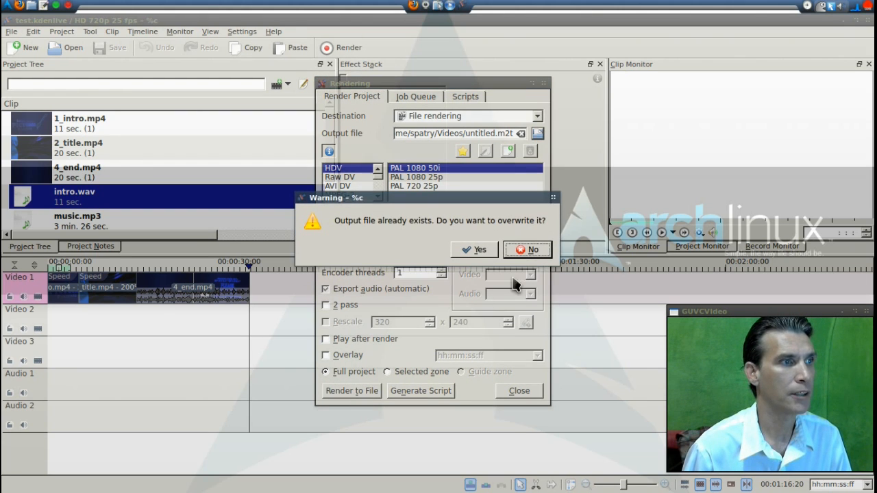
left_click(474, 250)
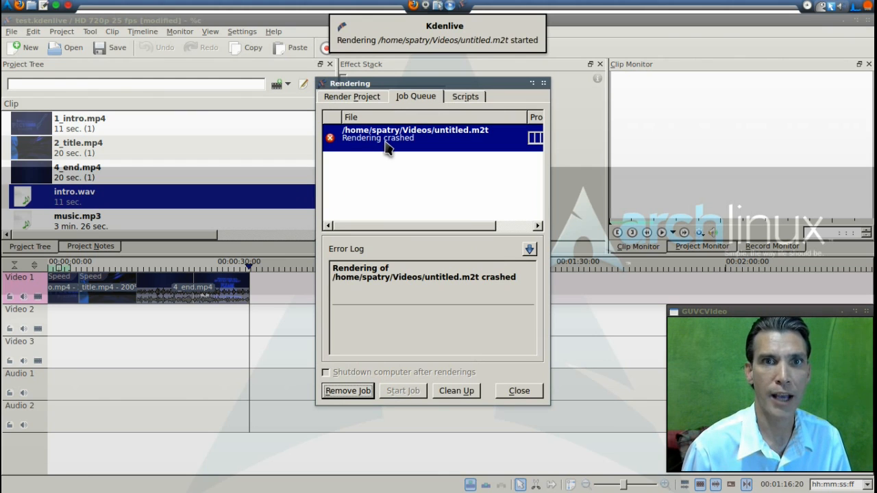
left_click(518, 391)
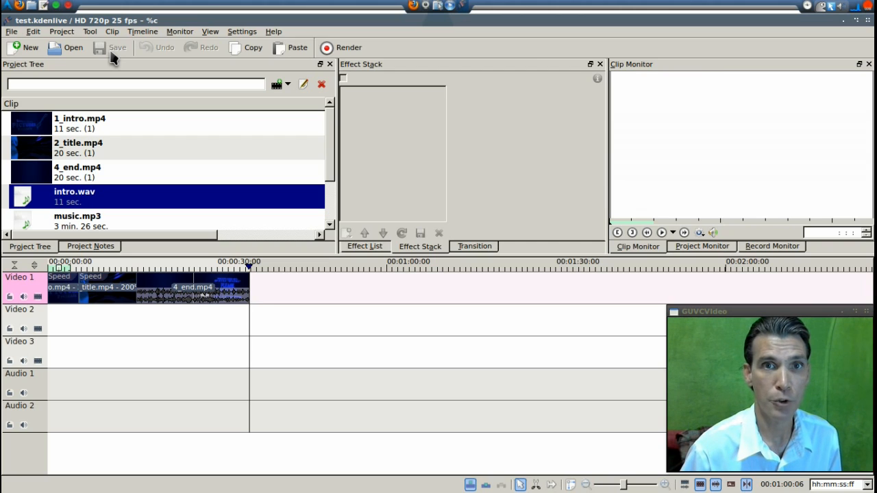
mouse_move(680, 68)
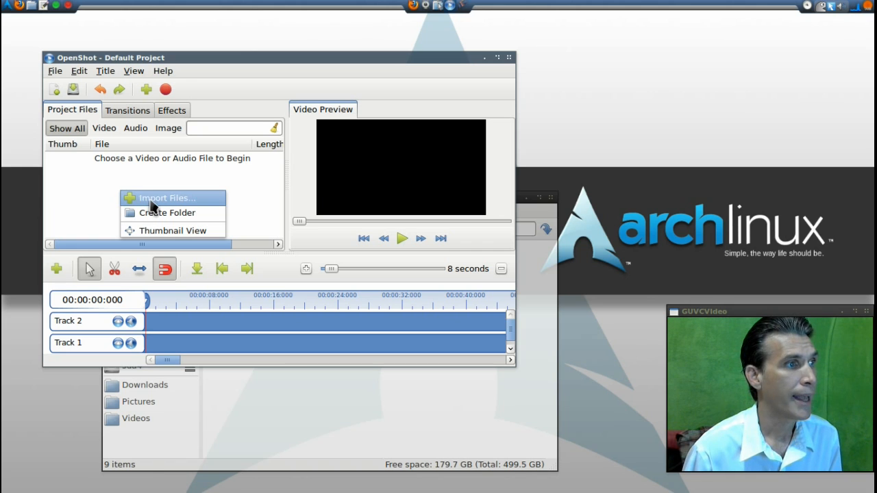
Step: Import test.kdenlive from the Videos folder into OpenShot's project files
left_click(167, 197)
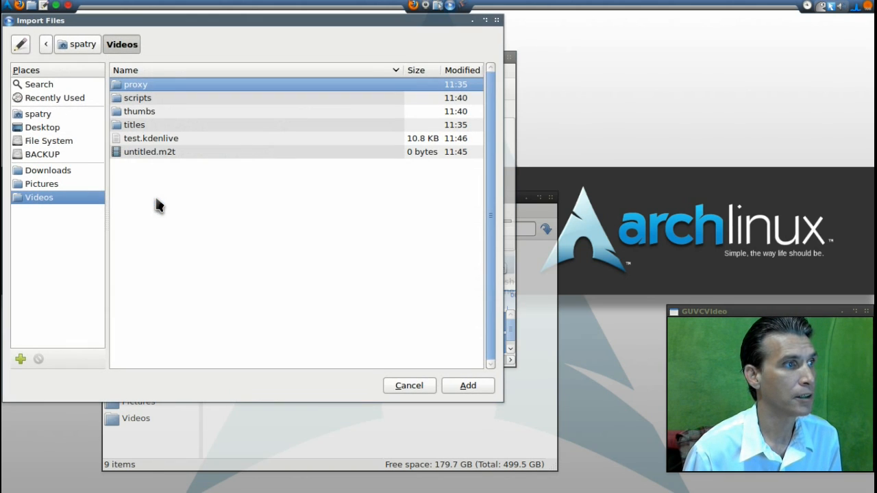
left_click(151, 137)
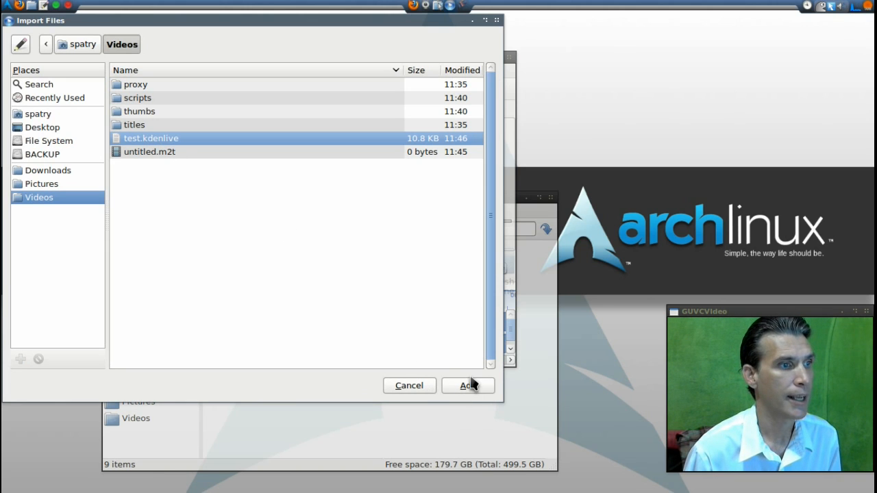
left_click(466, 385)
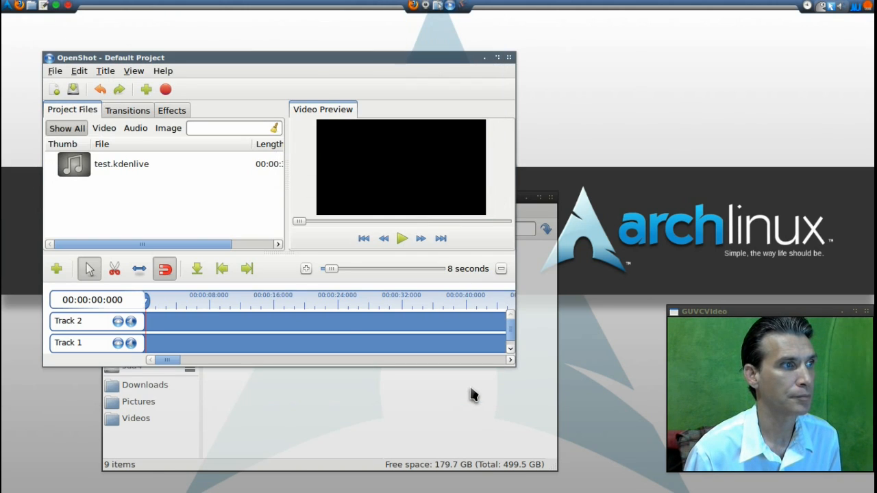
mouse_move(149, 203)
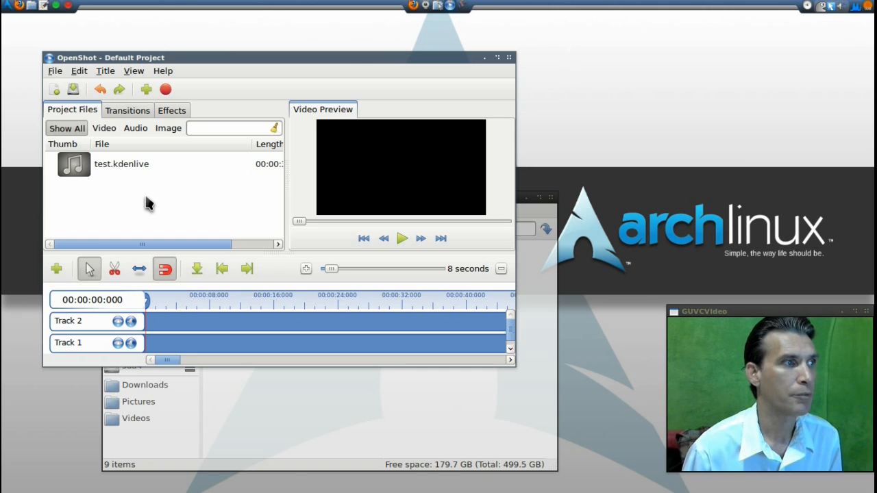
Step: Place test.kdenlive on Track 2 of the timeline and start Export Video
left_click(121, 164)
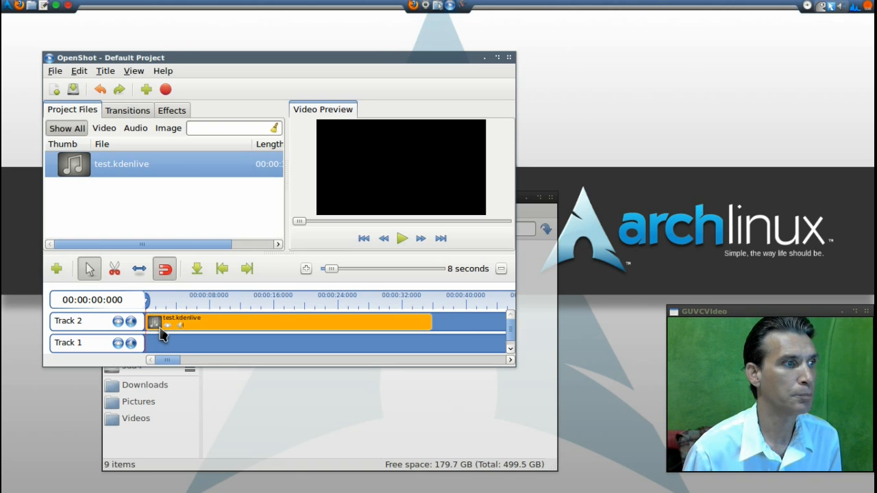
mouse_move(295, 339)
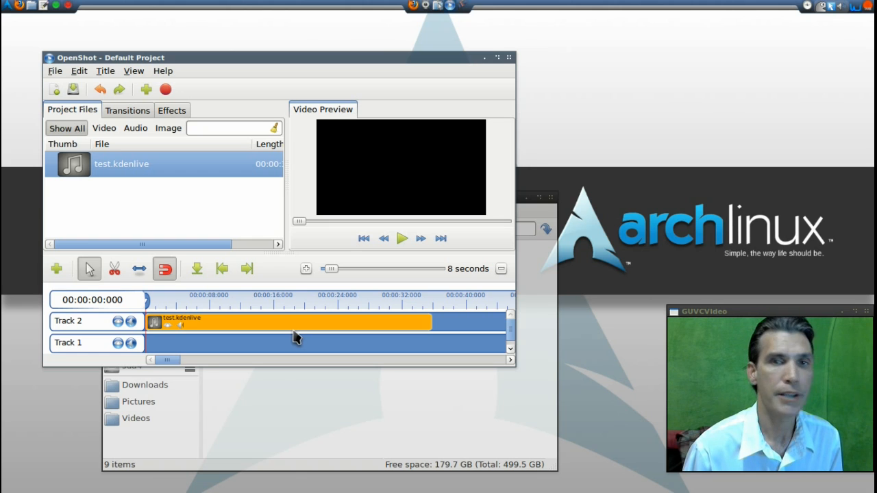
mouse_move(176, 103)
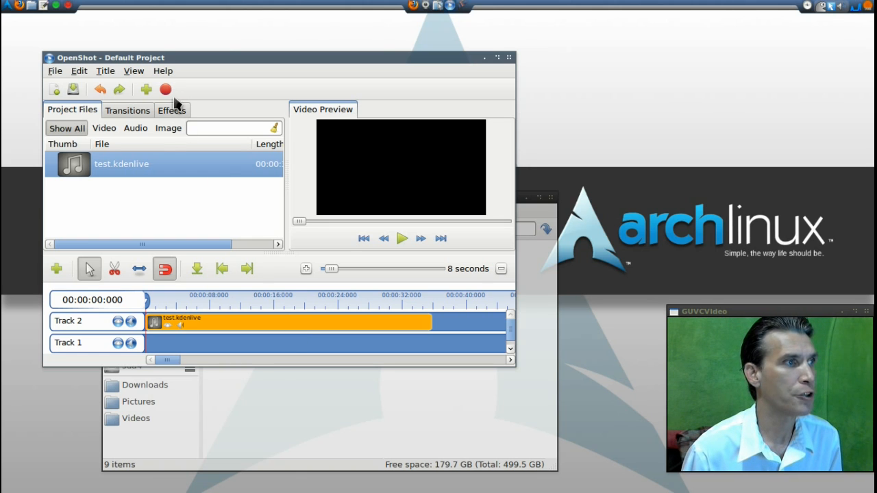
left_click(164, 89)
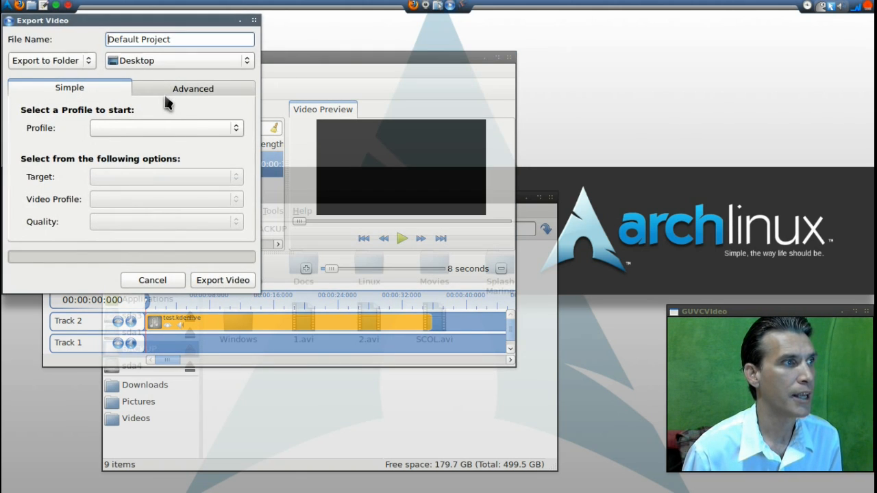
Step: Set export Profile to Web, Target Flickr-HD, HD 720p 25 fps, Quality High
left_click(164, 128)
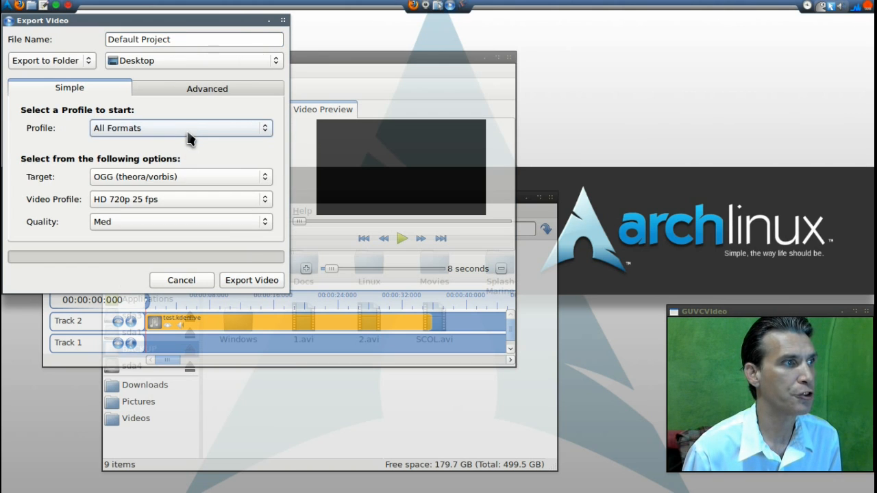
left_click(181, 127)
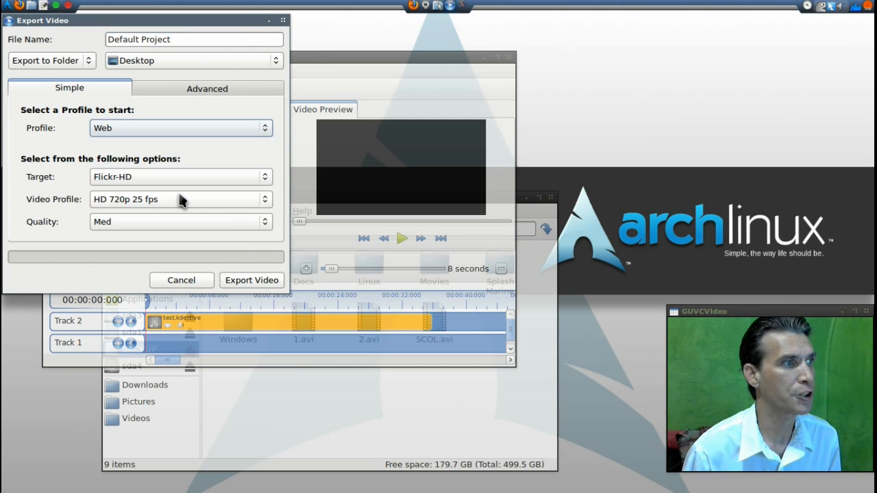
mouse_move(165, 206)
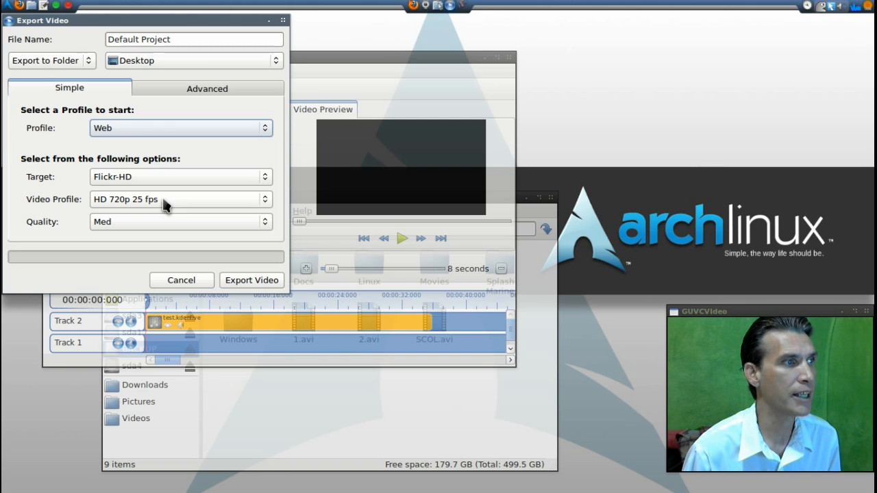
mouse_move(165, 225)
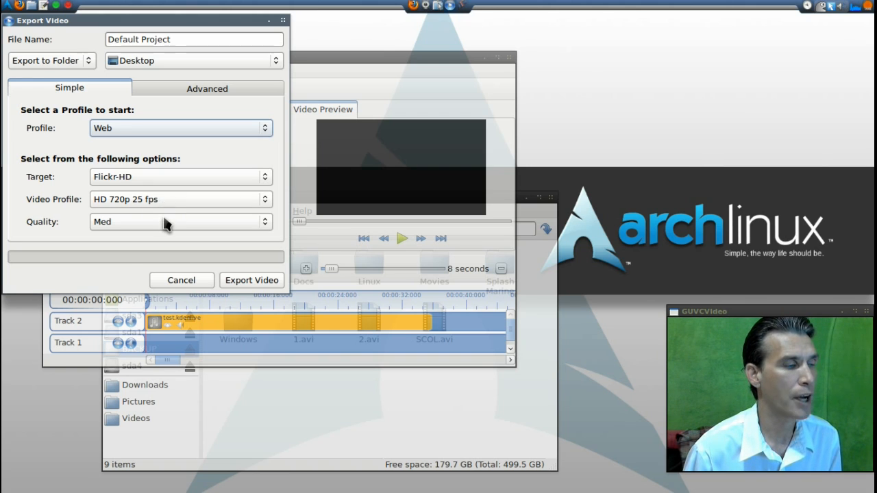
left_click(181, 222)
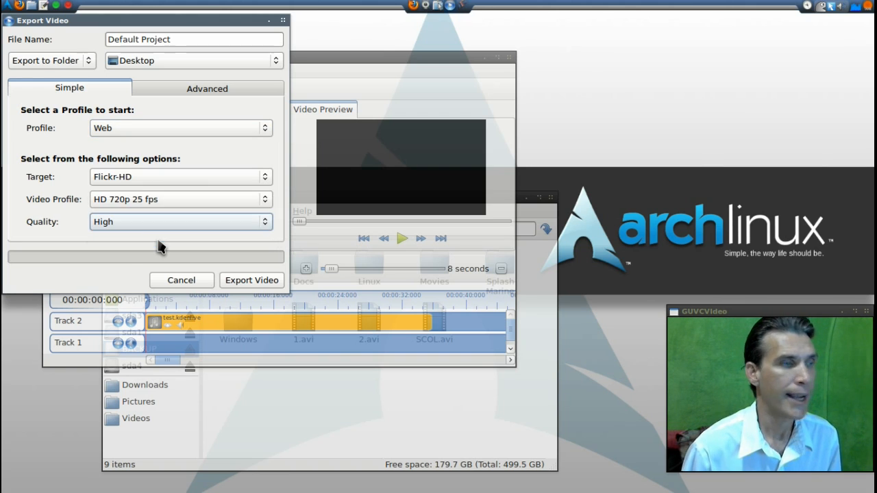